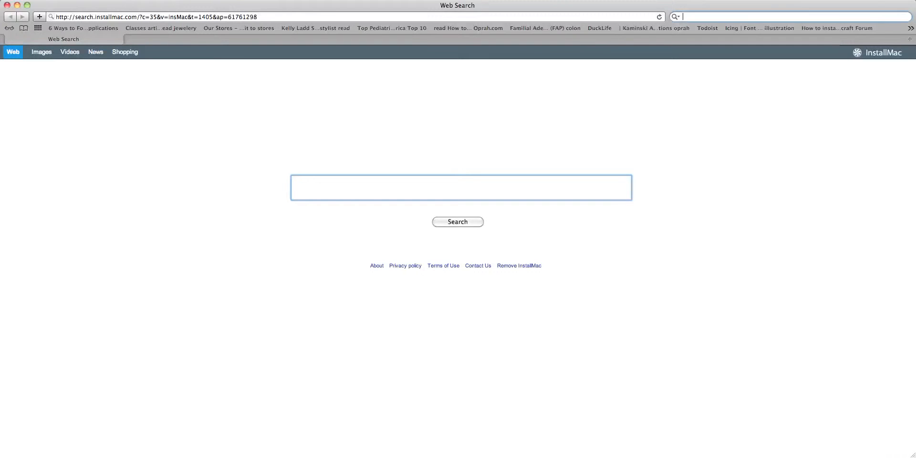
# - Enter 'google gravity' in Safari's search field and search it with Bing
pyautogui.write('g')
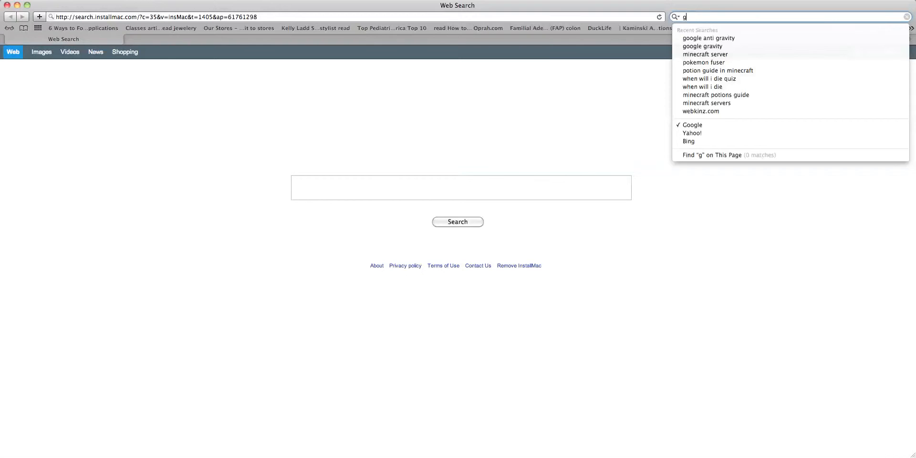
pyautogui.write('oogle gravity')
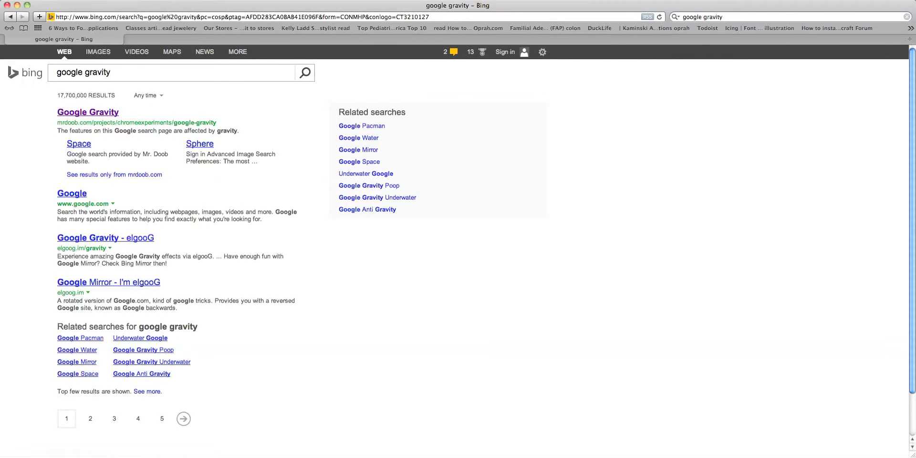
# - Open the top 'Google Gravity' result from the Bing results
pyautogui.click(88, 112)
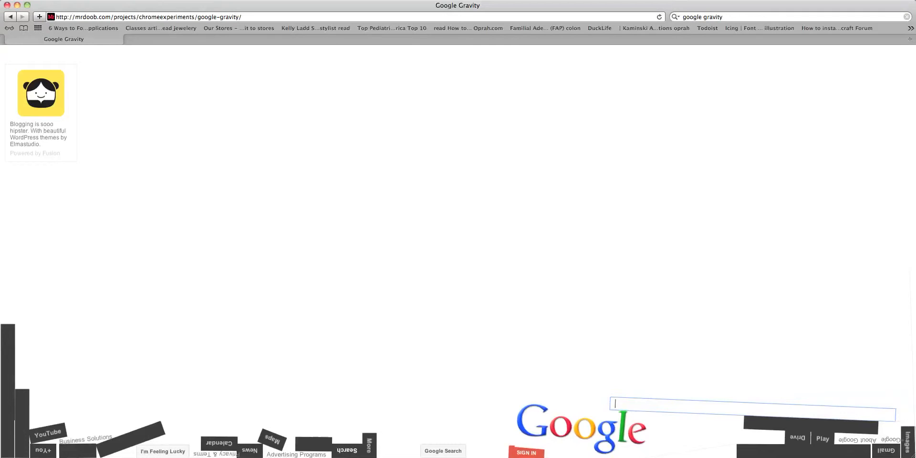
# - Search 'ice cream' on Google Gravity, then open Anti-Gravity Google from Bing results
pyautogui.write('cream')
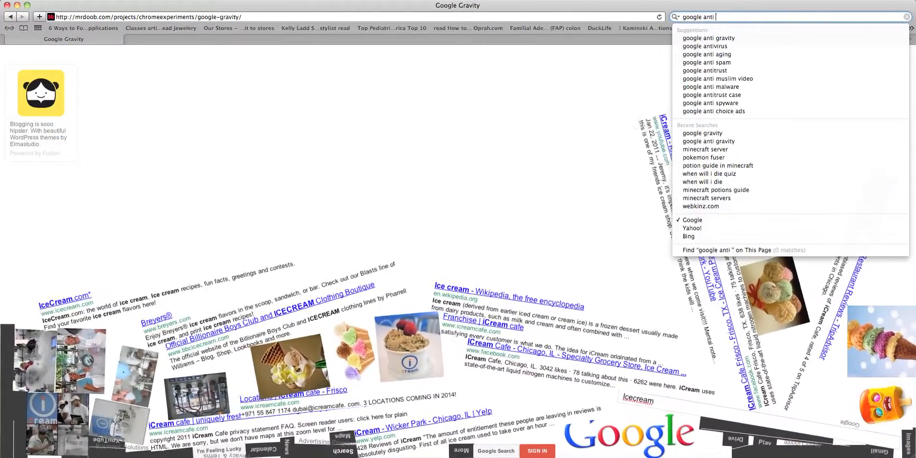
pyautogui.write('gravity')
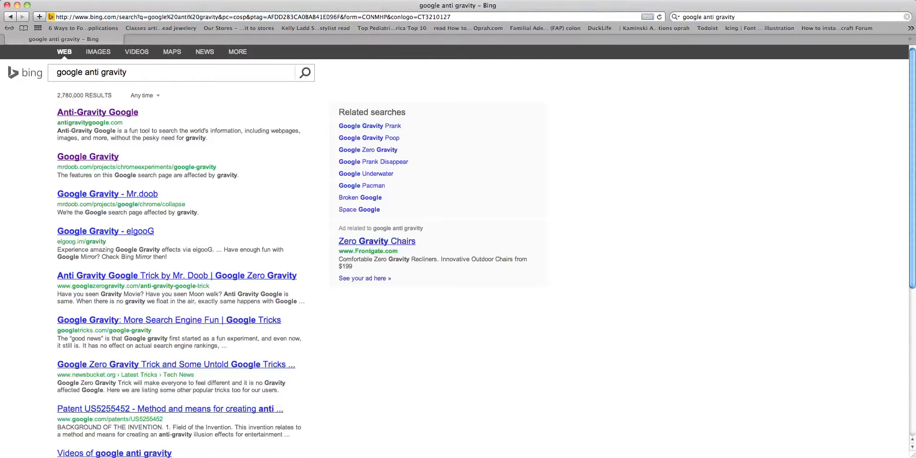
pyautogui.click(97, 111)
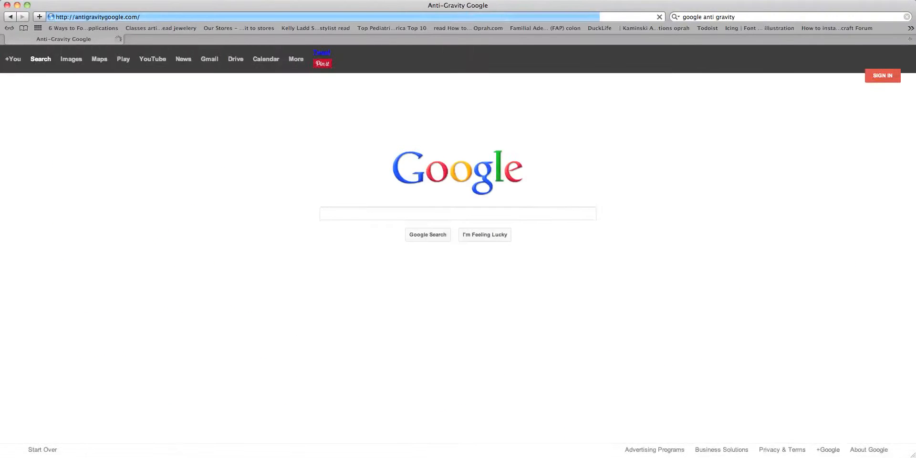